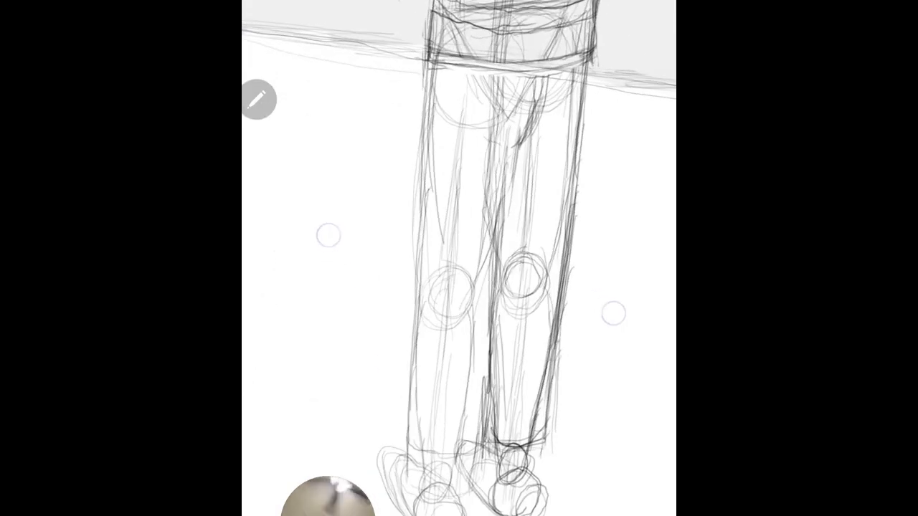
Scroll down to the figure's feet and pencil in their rough construction circles and strokes
scroll("down", 3)
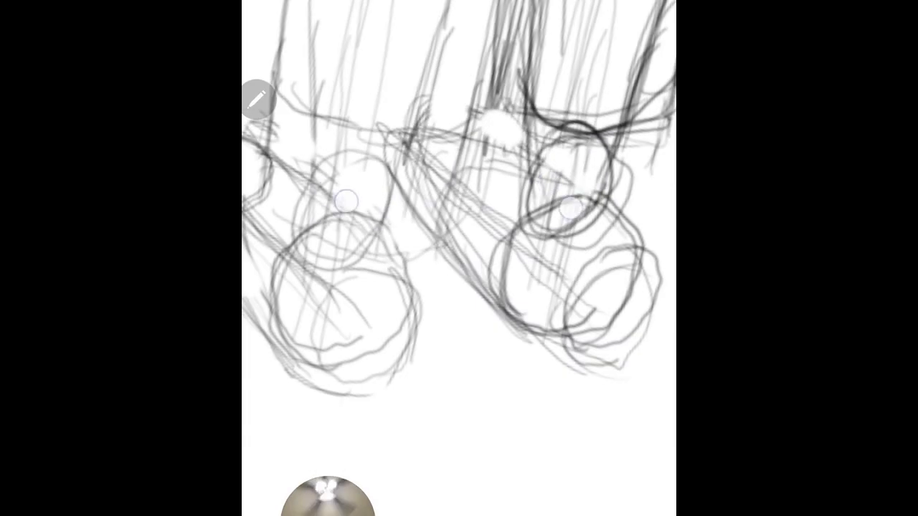
left_click(257, 99)
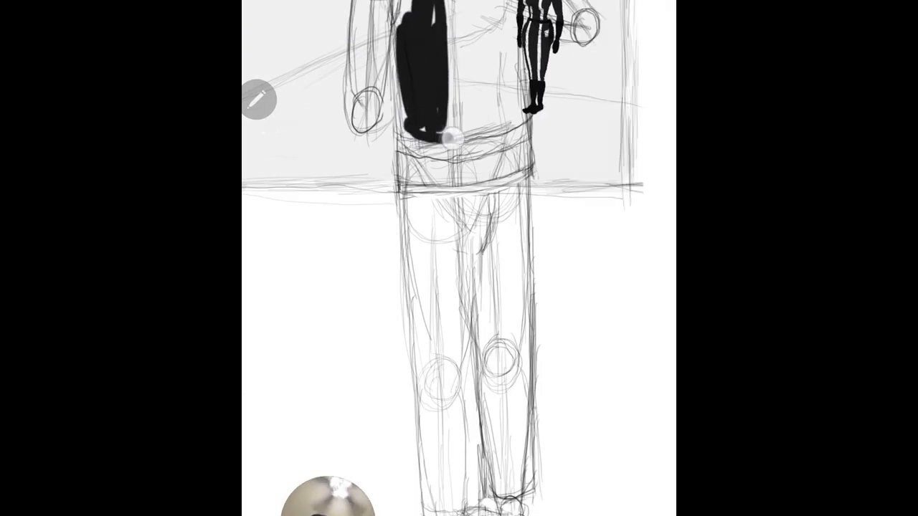
Paint a thick black stroke along the torso's lower edge and right side
left_click_drag(445, 129, 502, 79)
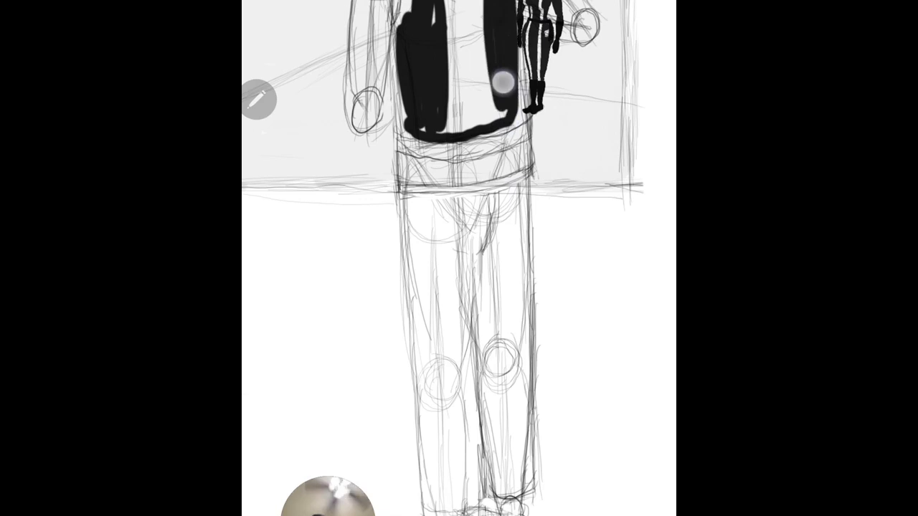